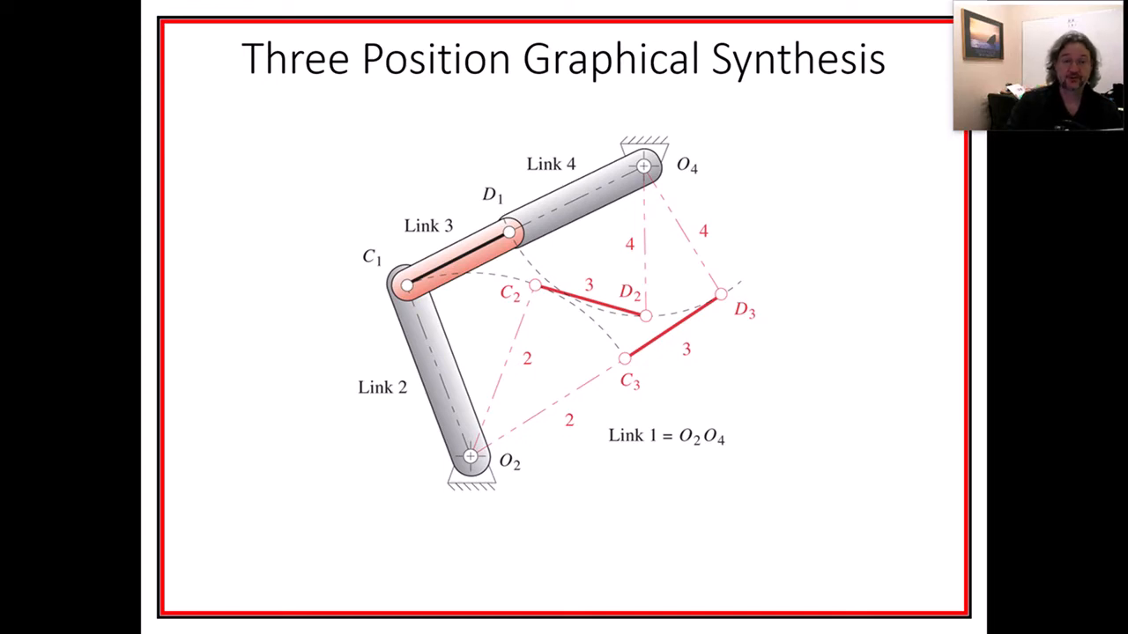
{"action": "mouse_move", "coordinate": [491, 235]}
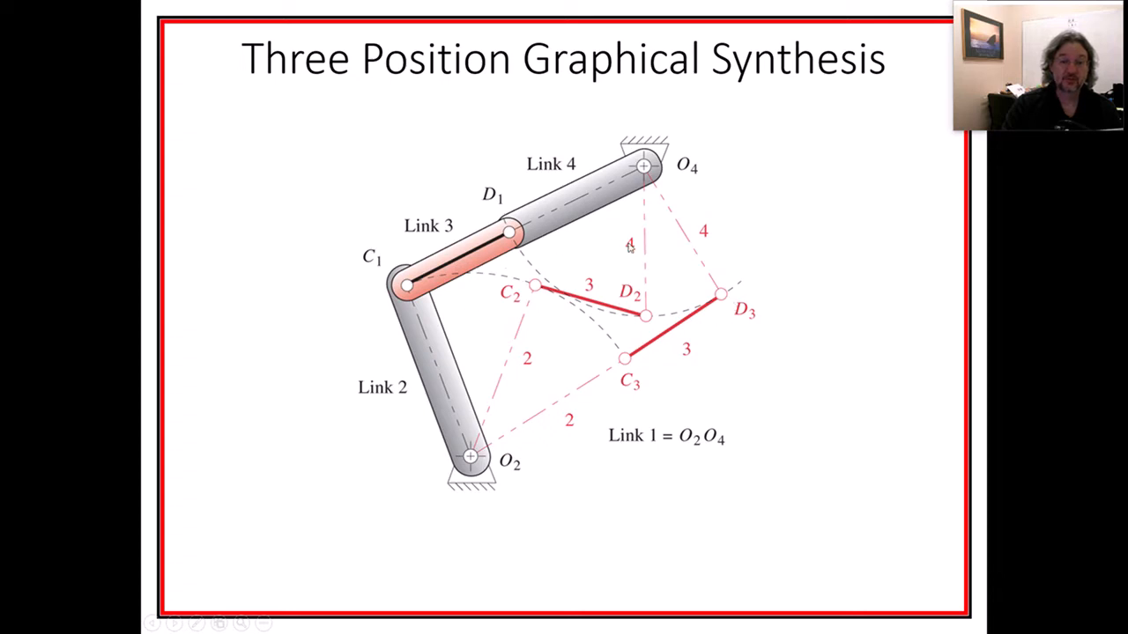
{"action": "mouse_move", "coordinate": [427, 286]}
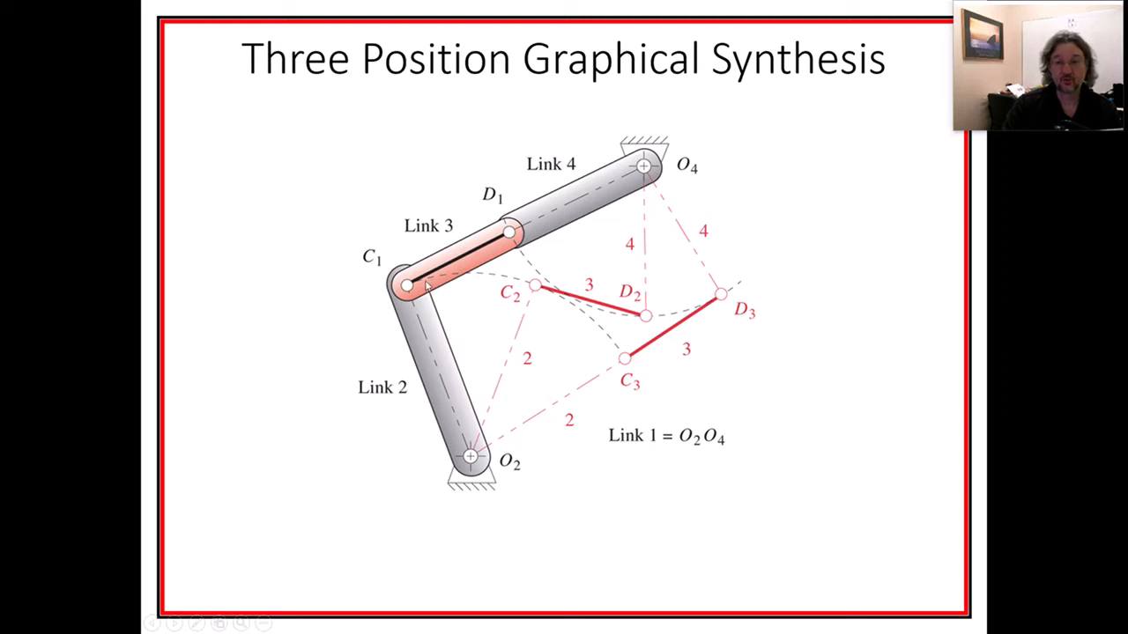
{"action": "mouse_move", "coordinate": [542, 280]}
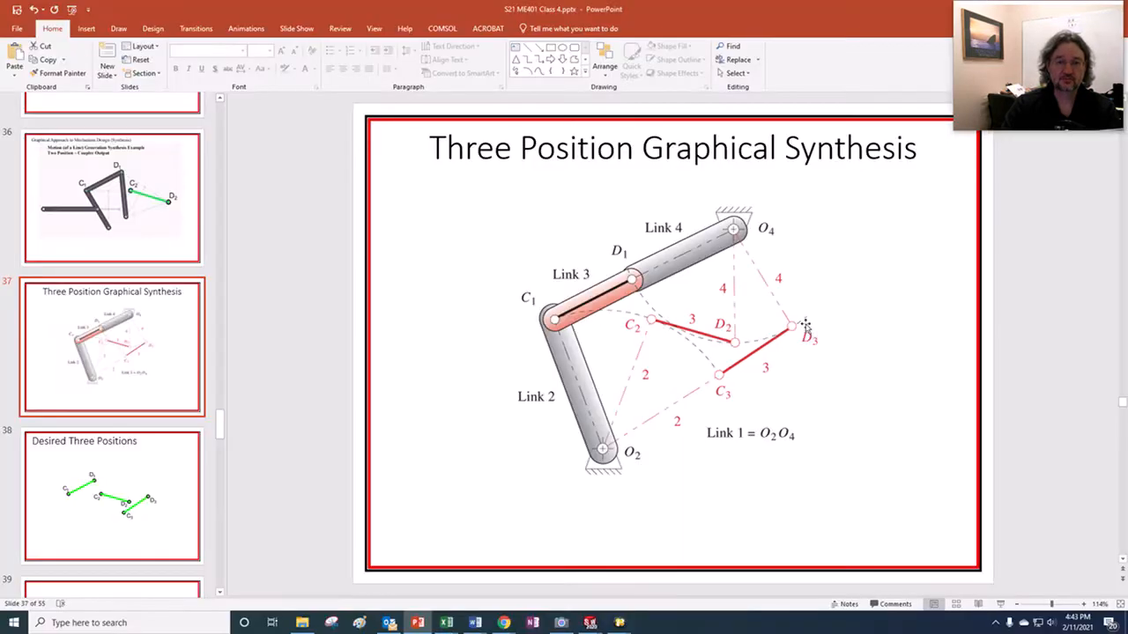
- Show the Desired Three Positions slides, then switch to the live camera view of the worksheet
{"action": "left_click", "coordinate": [112, 496]}
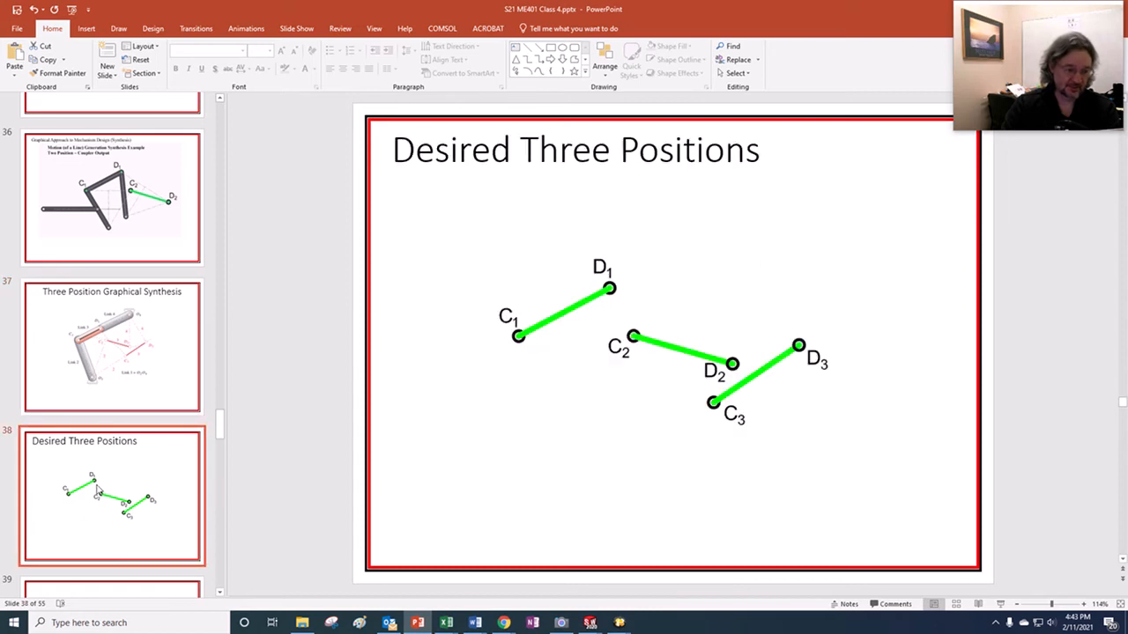
{"action": "scroll", "scroll_direction": "down", "scroll_amount": 3}
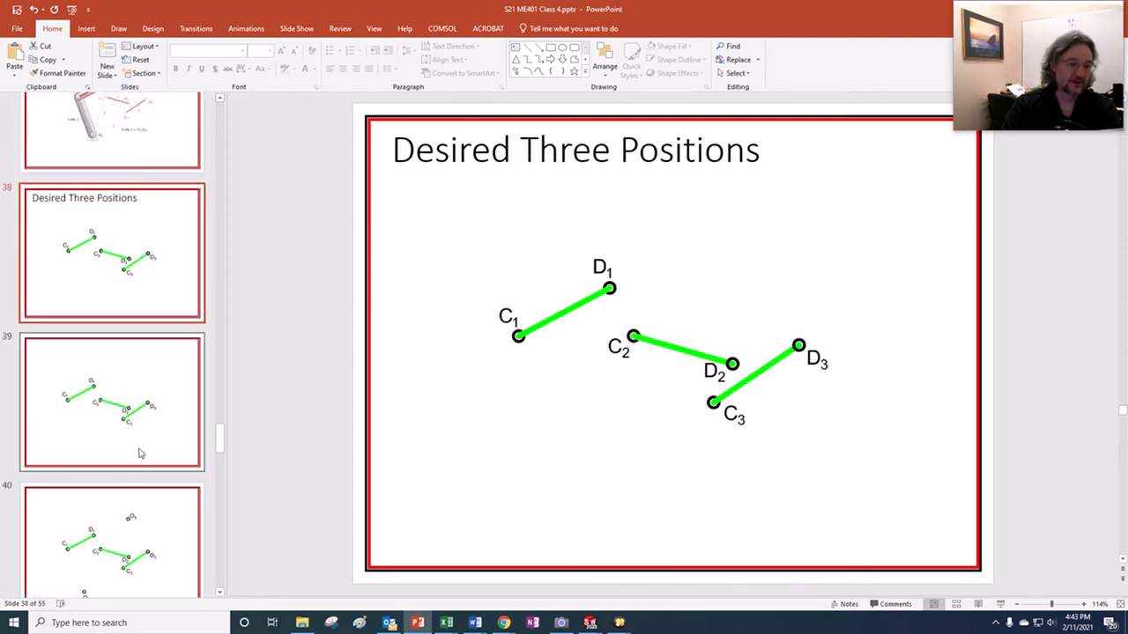
{"action": "scroll", "scroll_direction": "down", "scroll_amount": 3}
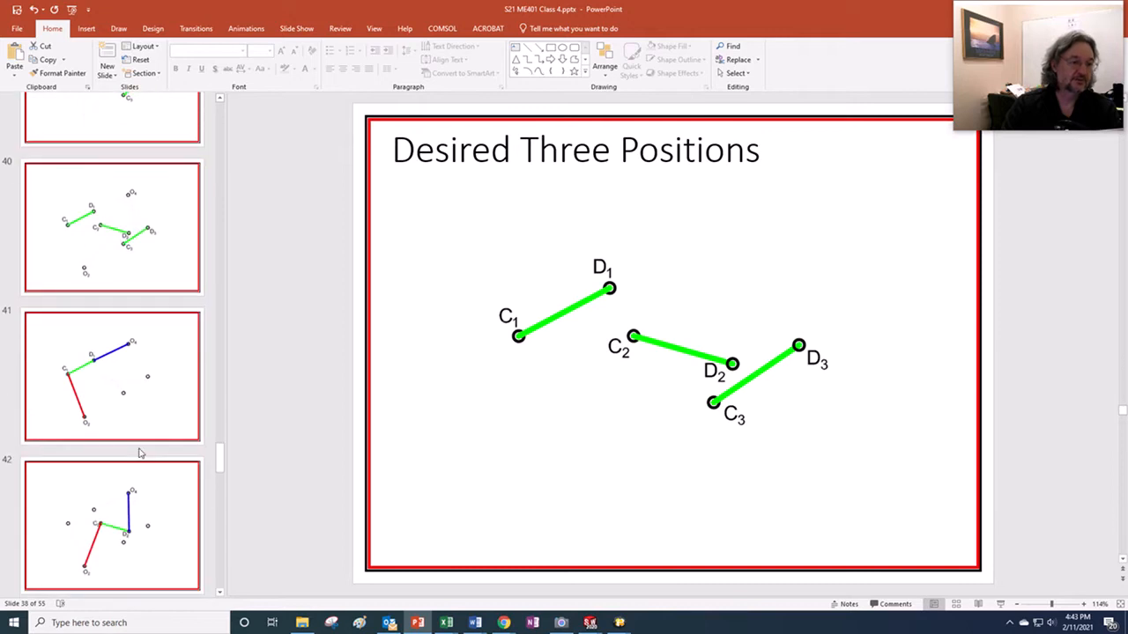
{"action": "scroll", "scroll_direction": "up", "scroll_amount": 3}
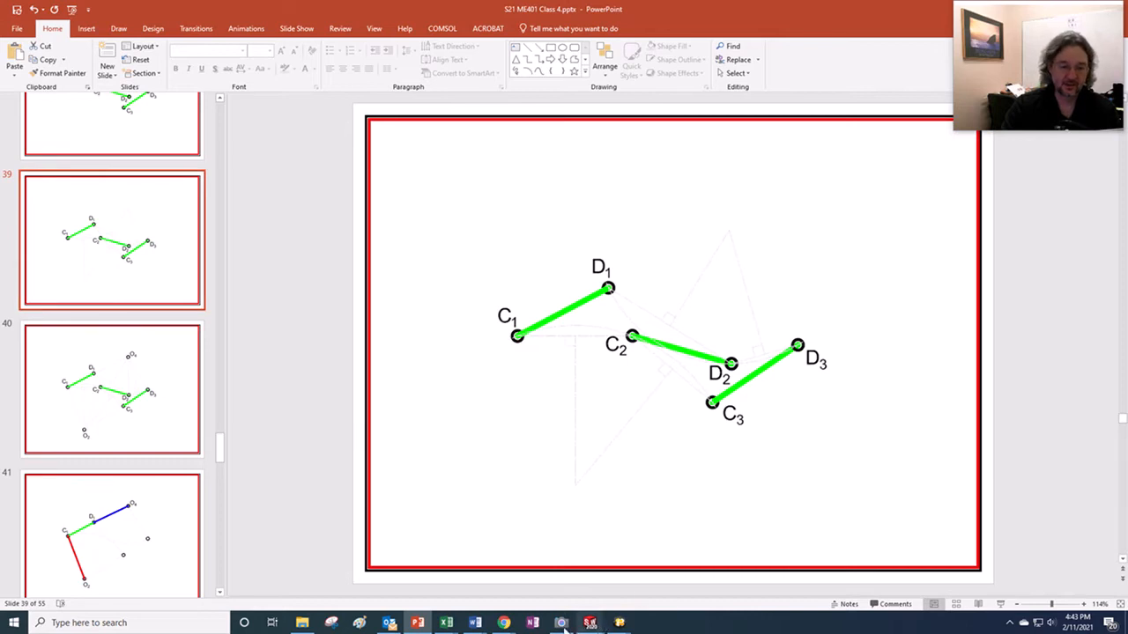
{"action": "left_click", "coordinate": [560, 623]}
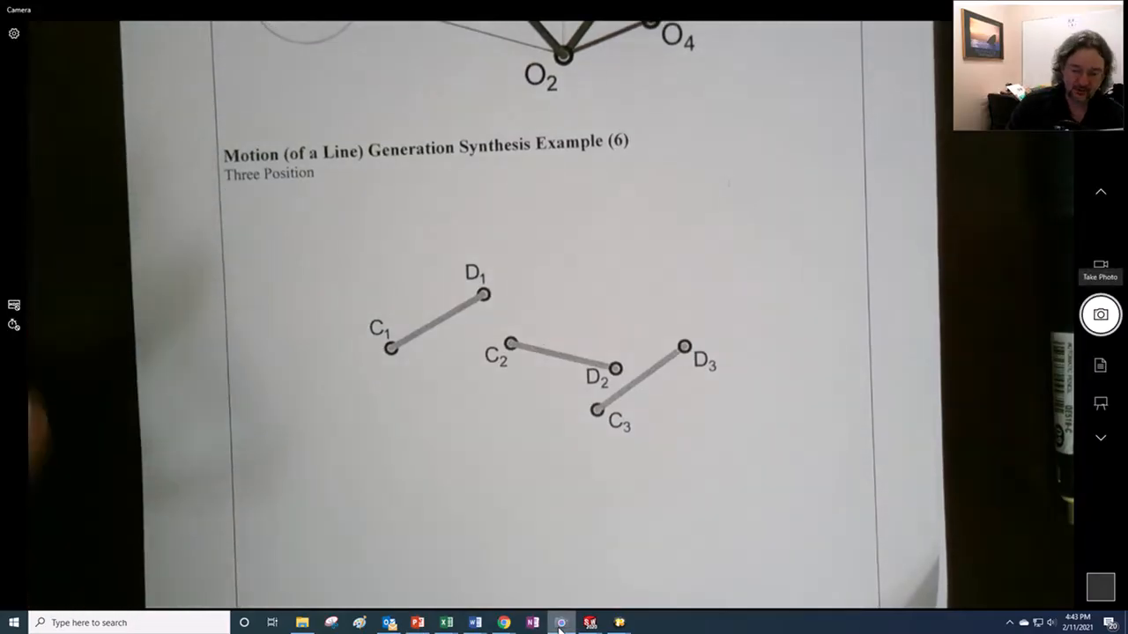